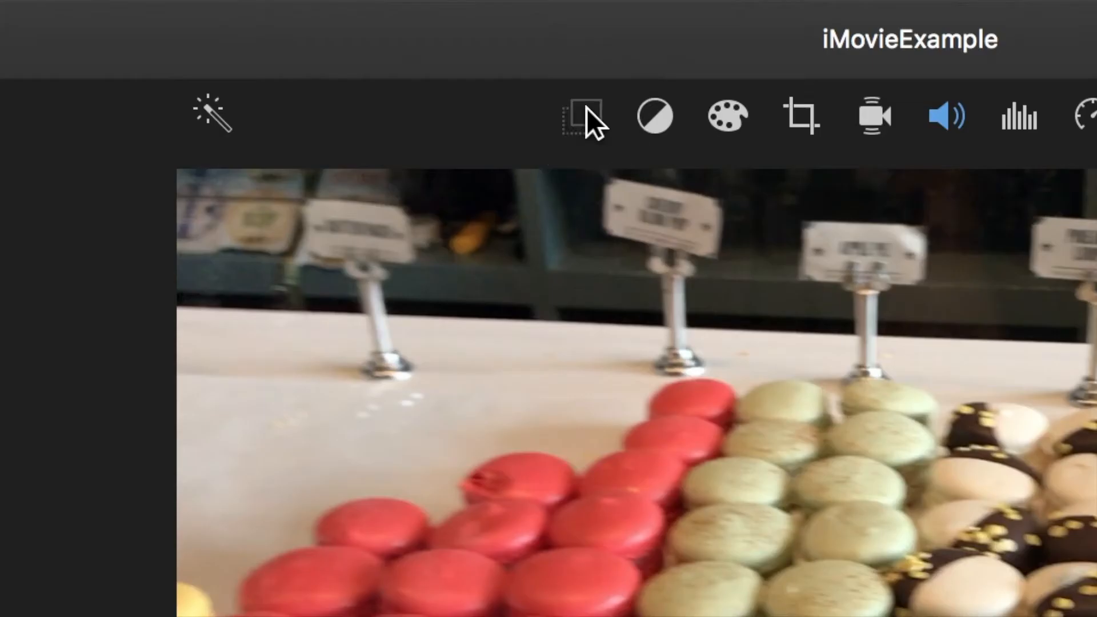
# - Show iMovie's overlay modes: Cutaway, Green/Blue Screen, Split Screen, Picture in Picture
pyautogui.click(582, 115)
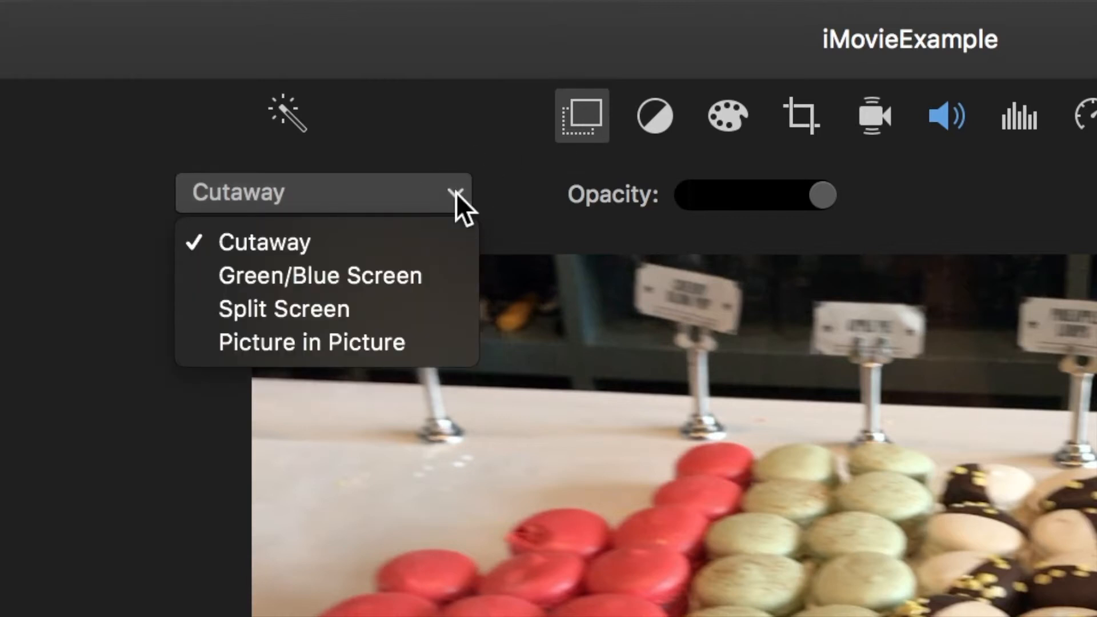
pyautogui.click(265, 242)
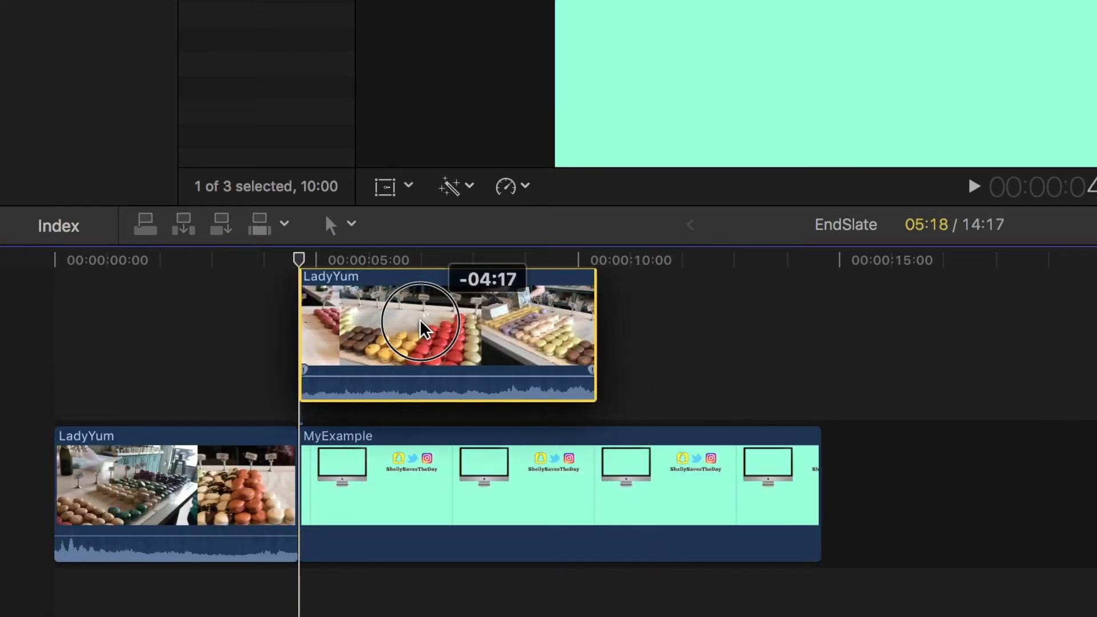
# - Connect LadyYum above MyExample, trim MyExample to match, and select LadyYum
pyautogui.click(779, 487)
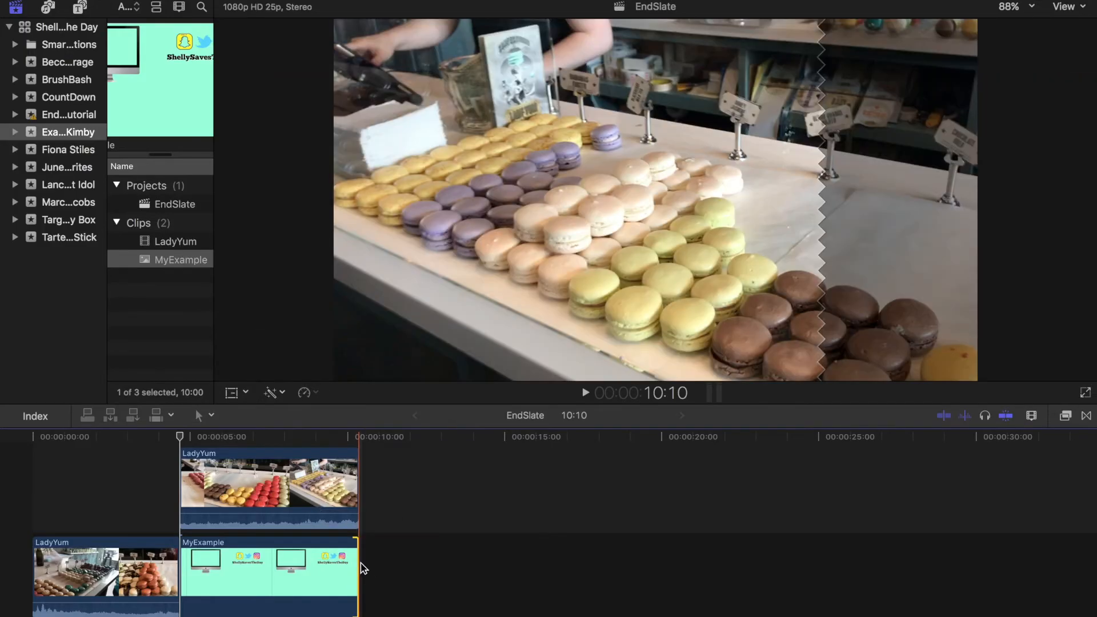
pyautogui.click(289, 495)
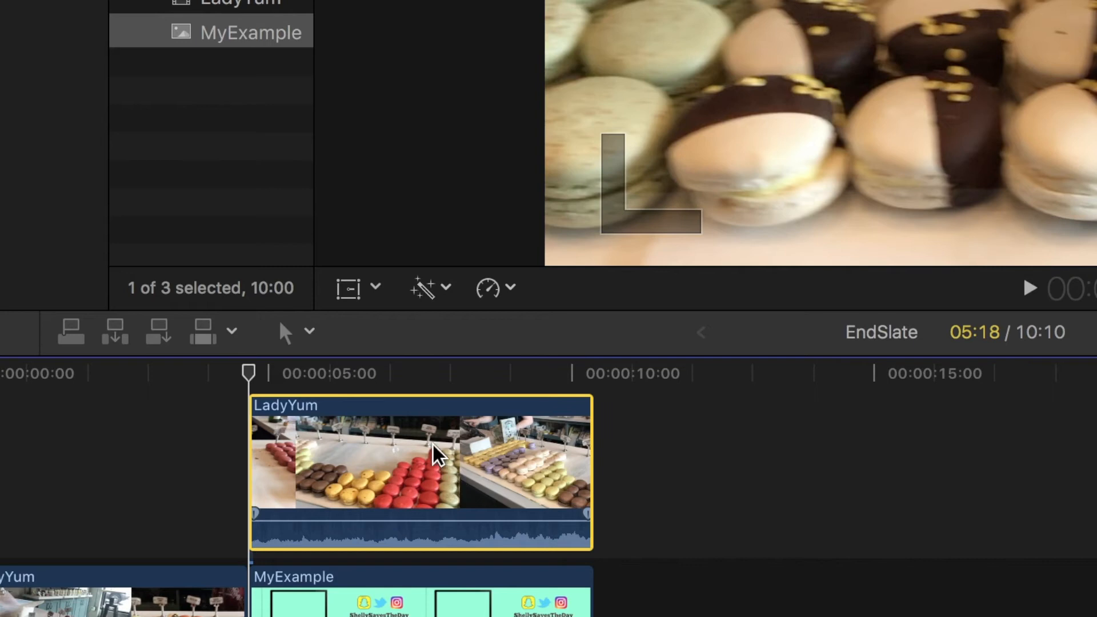
# - Turn on Transform handles, shrink LadyYum, and drag it into the monitor screen
pyautogui.click(347, 288)
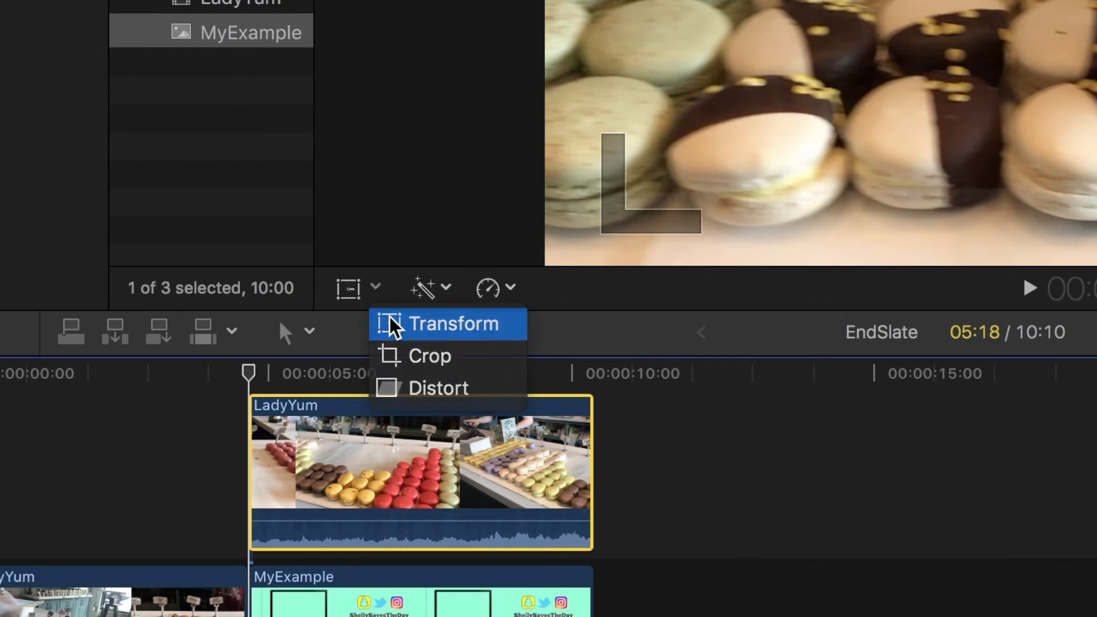
pyautogui.click(446, 324)
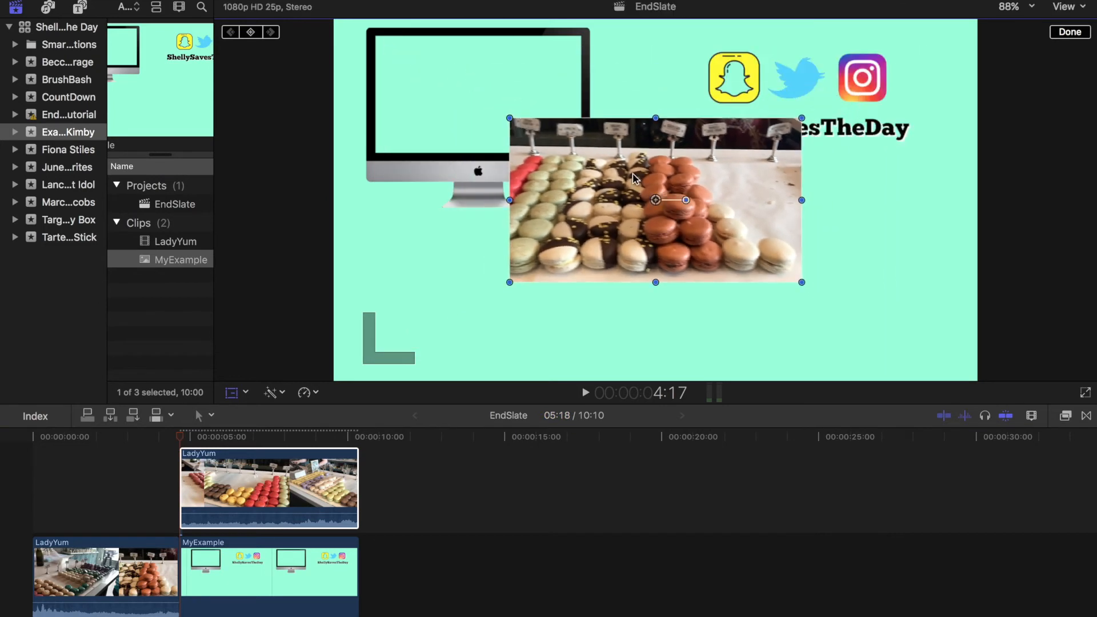
pyautogui.moveTo(655, 200); pyautogui.dragTo(518, 116)
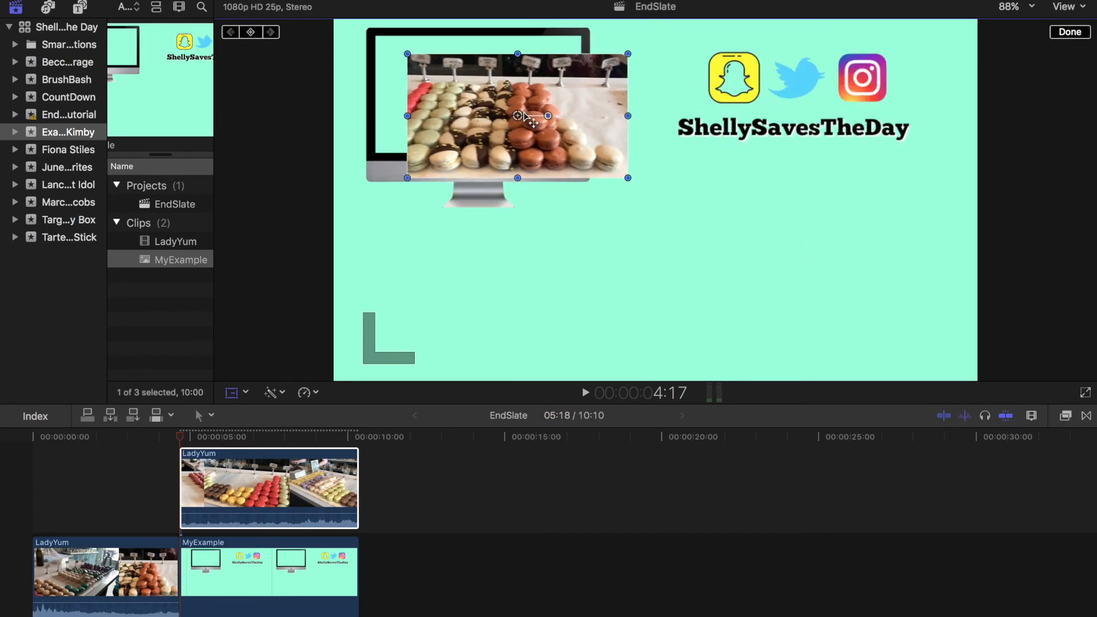
pyautogui.moveTo(525, 115); pyautogui.dragTo(483, 96)
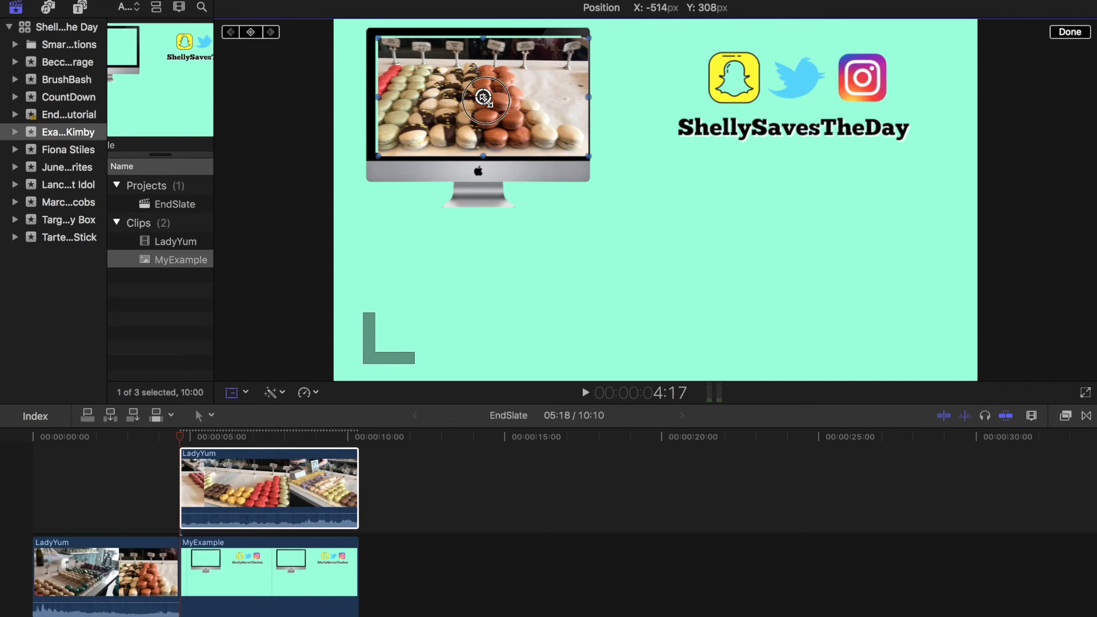